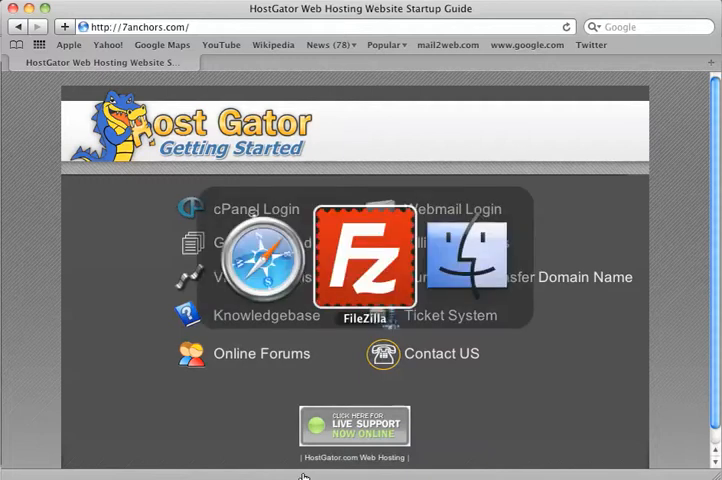
# Browse the local site to /Users/user/Desktop/join/ and the remote site to /public_html
pyautogui.doubleClick(365, 258)
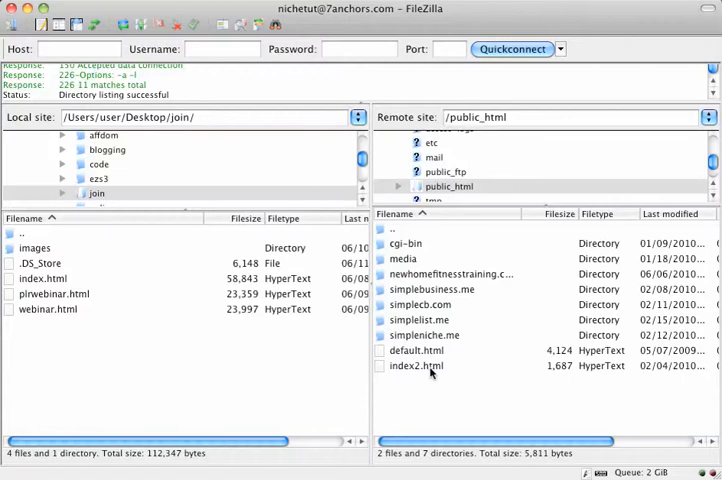
pyautogui.moveTo(163, 331)
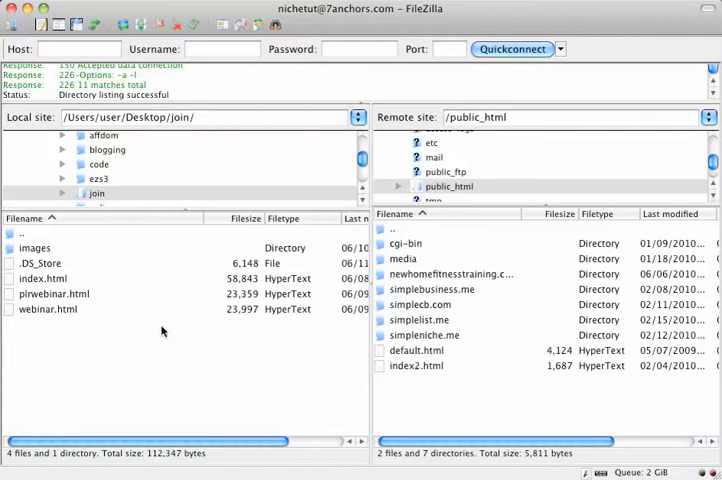
pyautogui.moveTo(10, 283)
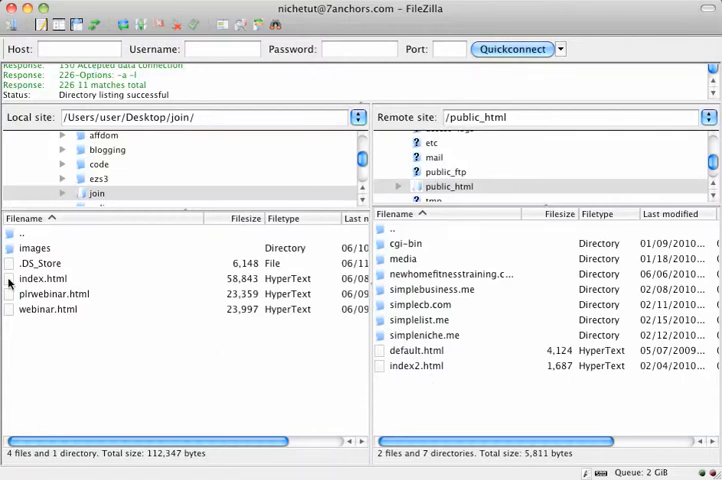
# Drag index.html from the local join folder into the remote /public_html directory
pyautogui.moveTo(42, 278); pyautogui.dragTo(398, 400)
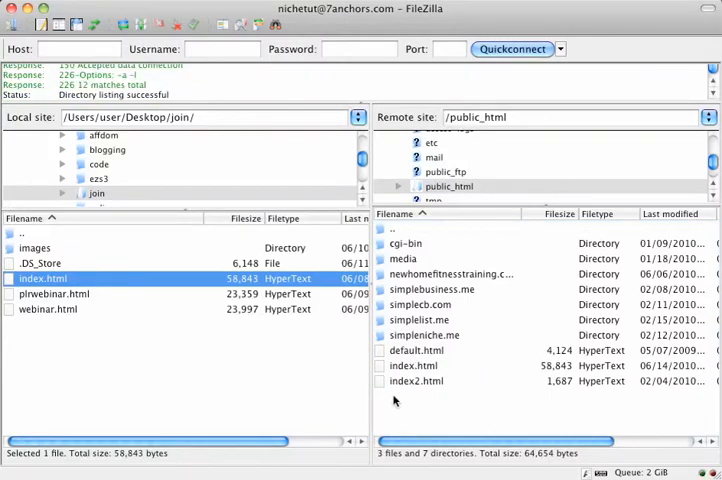
pyautogui.click(35, 248)
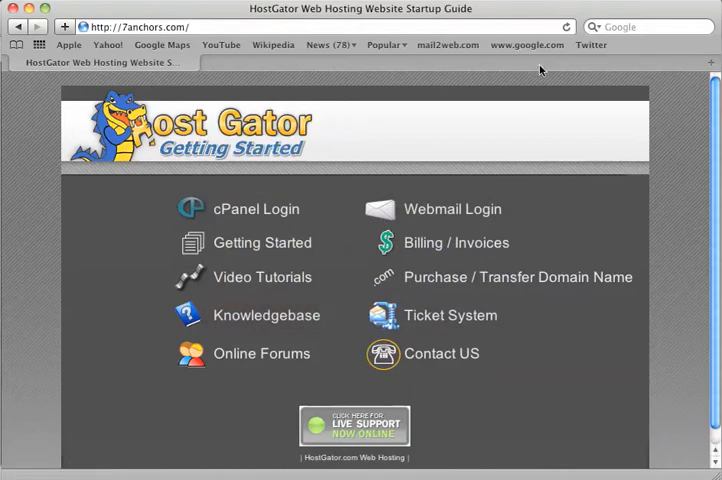
pyautogui.moveTo(531, 90)
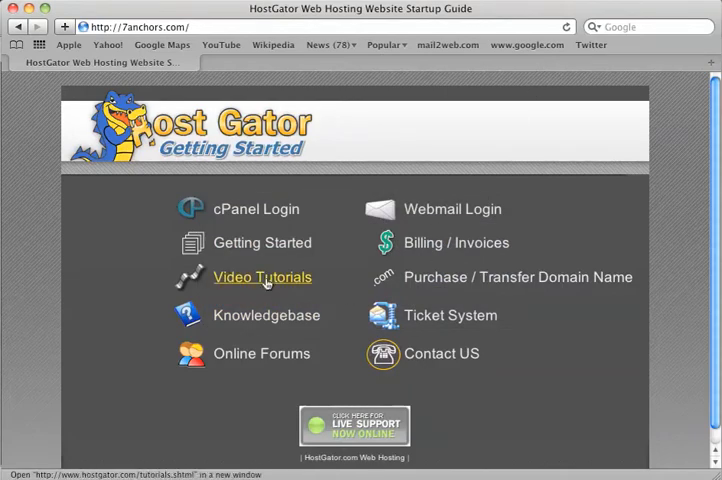
# Follow the Video Tutorials link on the HostGator startup page and scroll through the tutorials
pyautogui.click(262, 277)
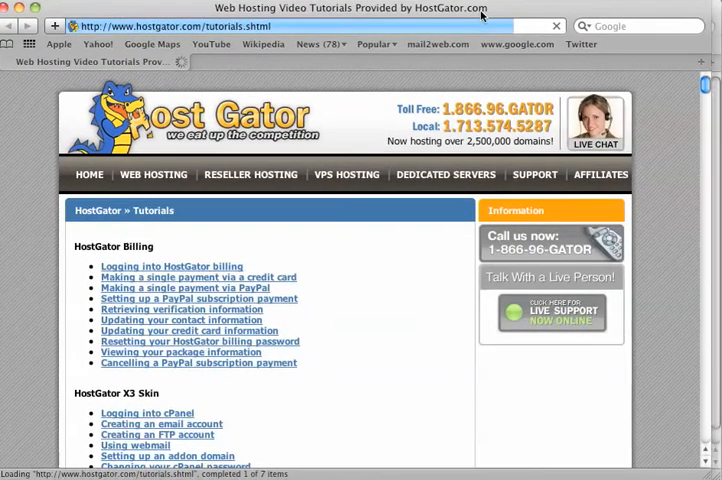
pyautogui.scroll(-3)
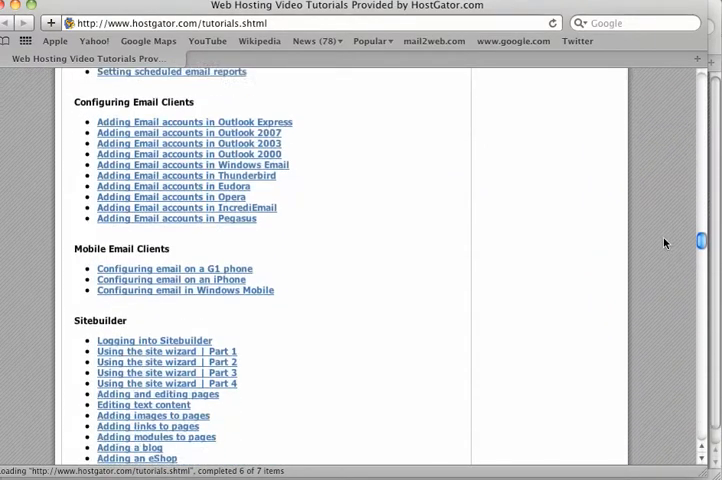
pyautogui.scroll(-3)
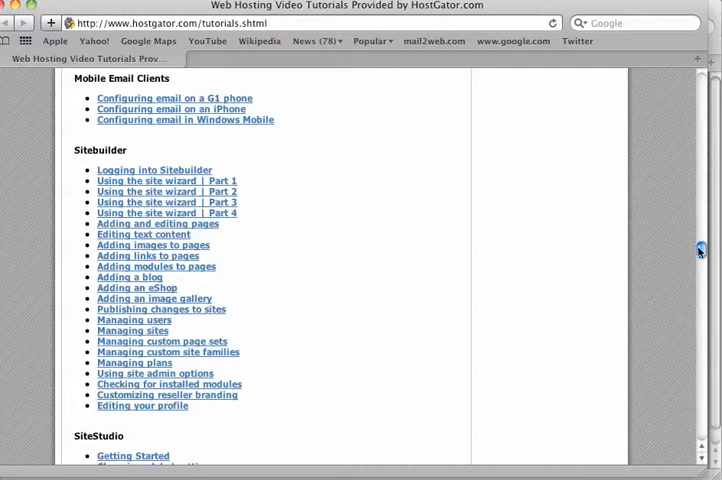
pyautogui.scroll(-3)
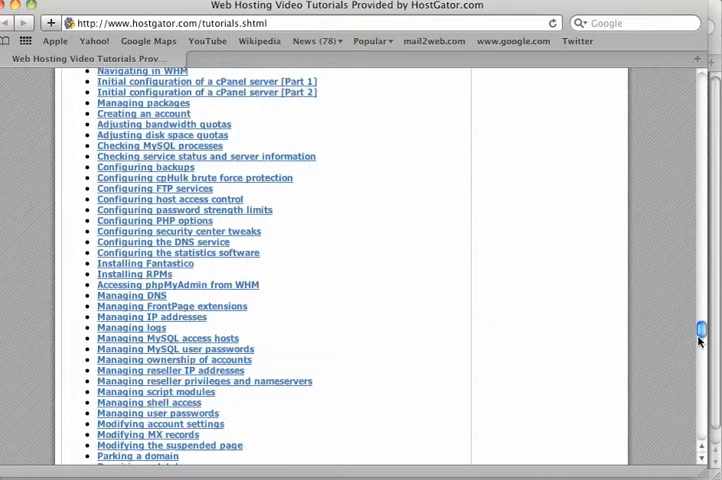
pyautogui.scroll(-3)
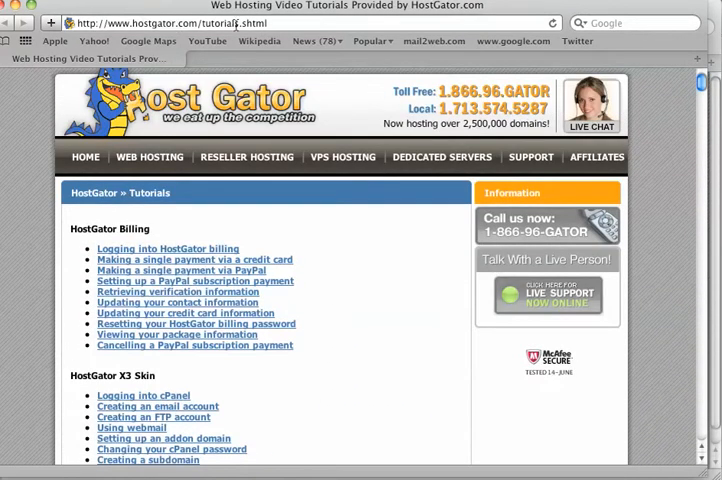
pyautogui.moveTo(235, 23)
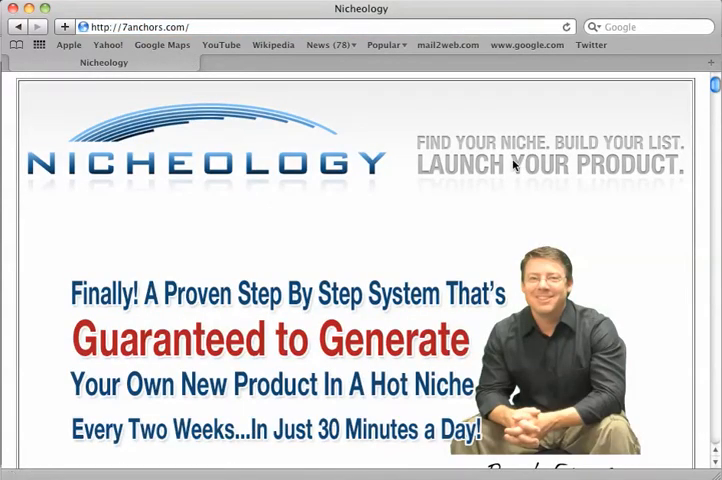
# Confirm 7anchors.com shows the Nicheology homepage, then switch toward FileZilla
pyautogui.press('cmd+tab')
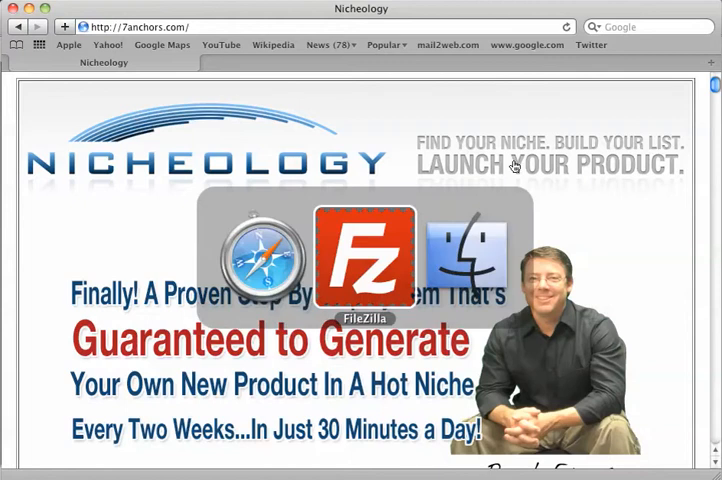
# Select the local images folder in the join directory for upload to /public_html
pyautogui.click(364, 258)
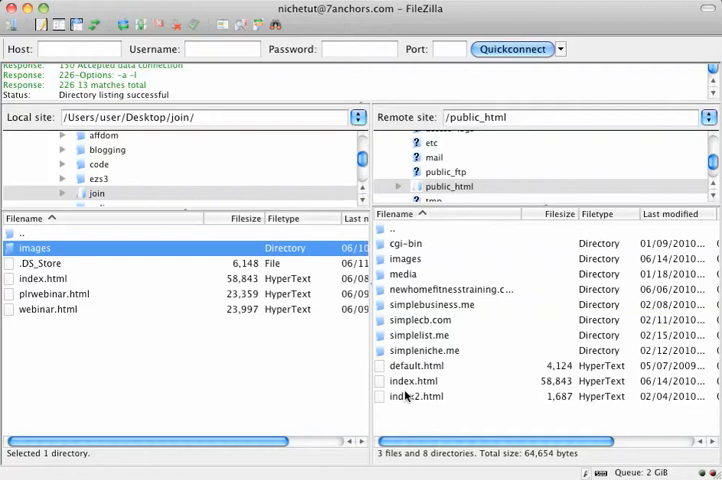
pyautogui.moveTo(405, 385)
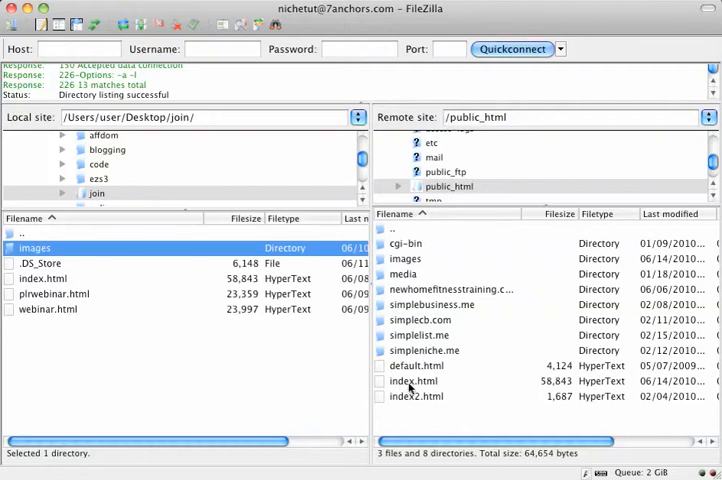